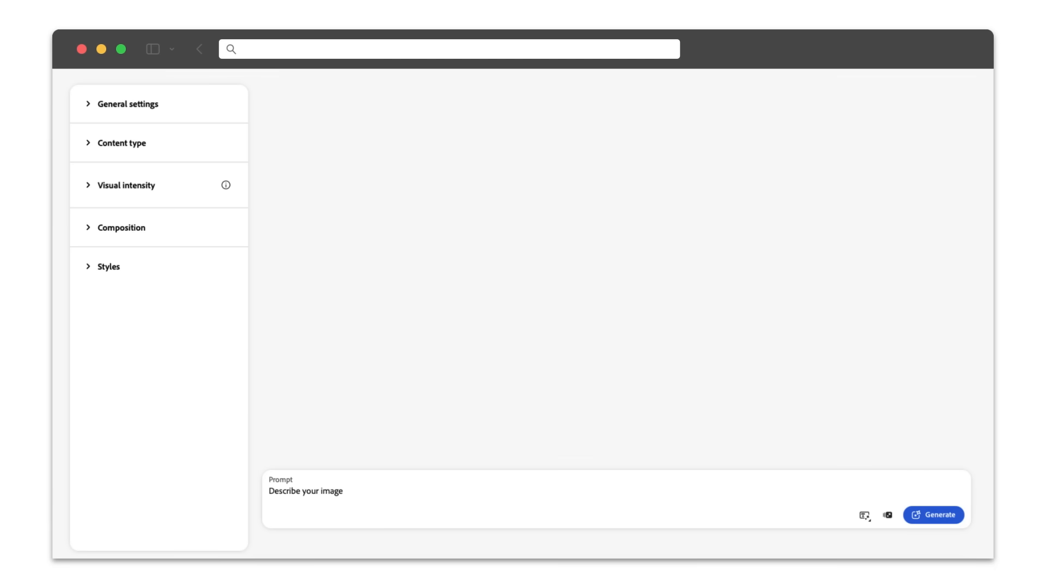
Use the beach photo as style reference with the prompt 'cowboy riding horse in distance in the wild west'
click(107, 267)
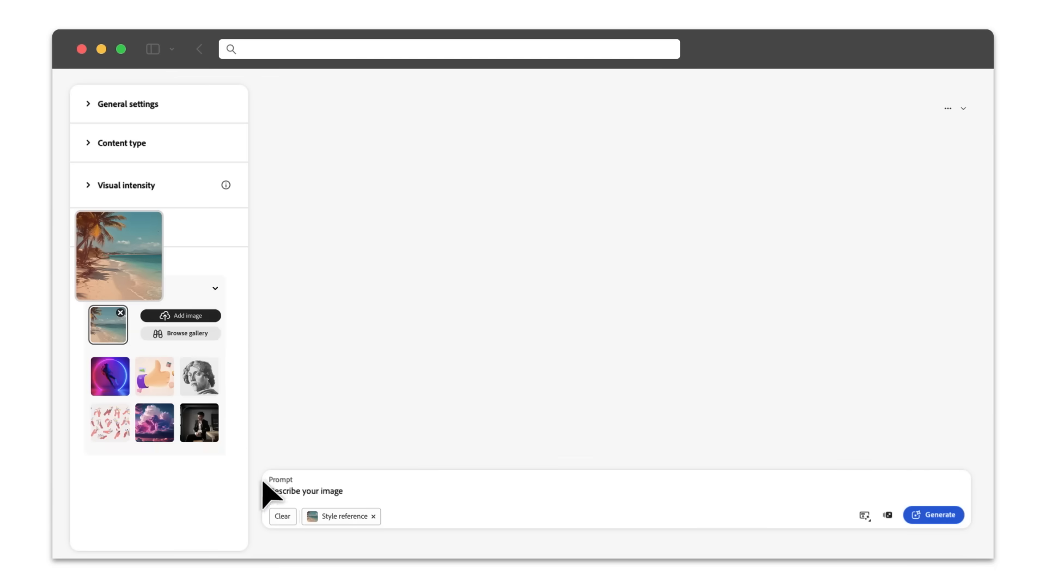
text(cowboy riding horse in distance in the wild west)
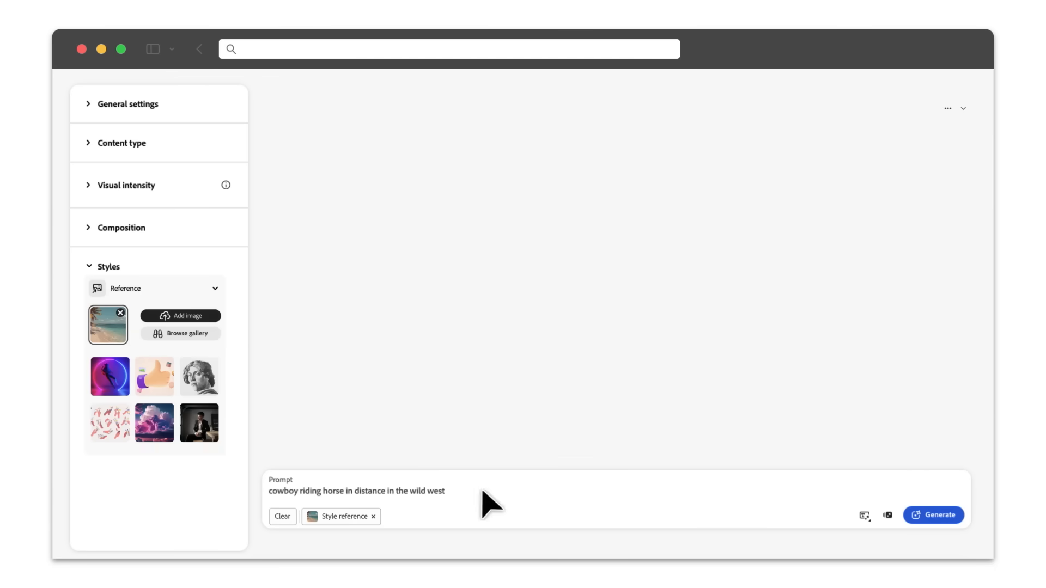
click(933, 515)
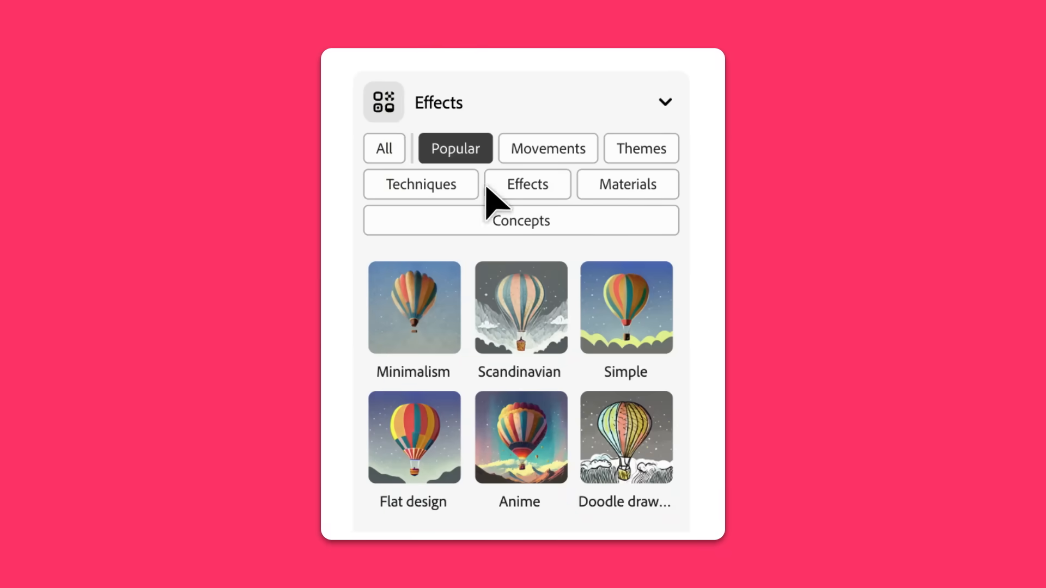
Choose the Synthwave preset from the Movements effects category
click(546, 148)
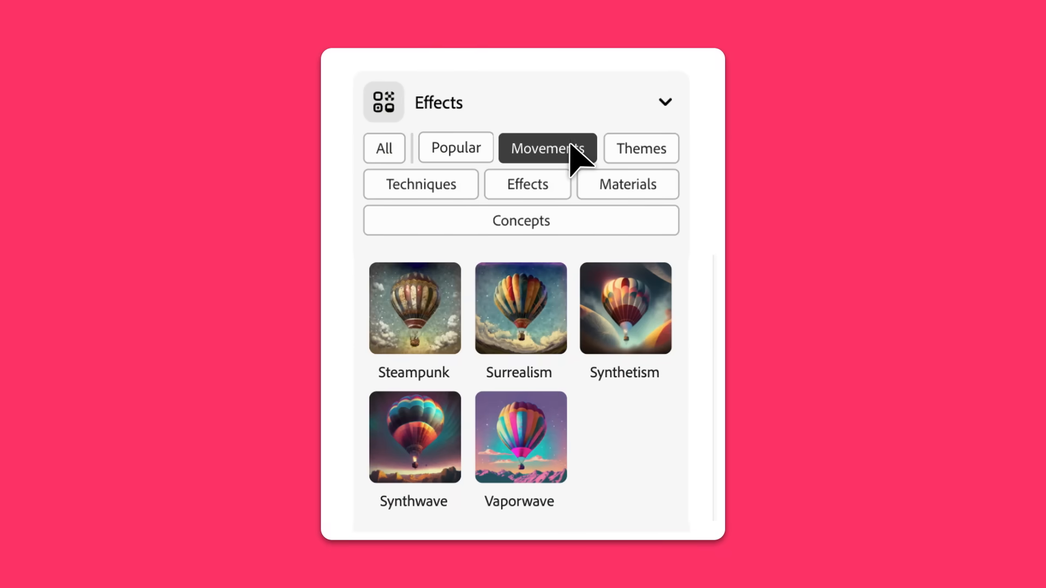
click(413, 437)
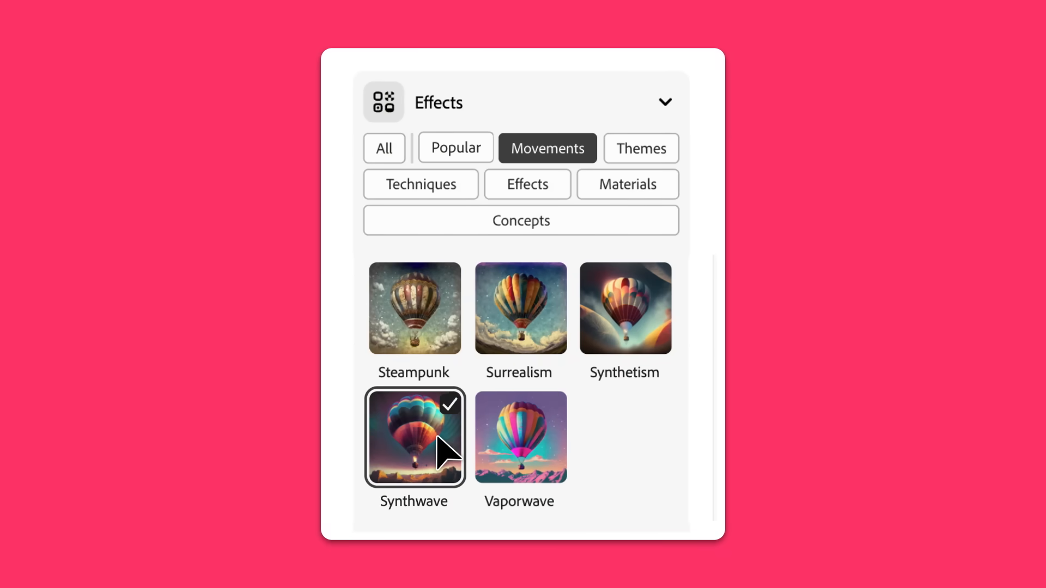